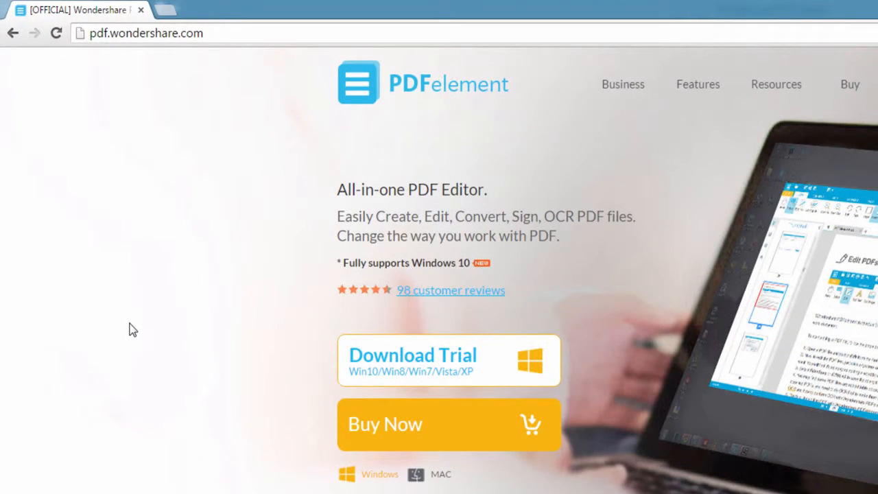
pyautogui.moveTo(216, 423)
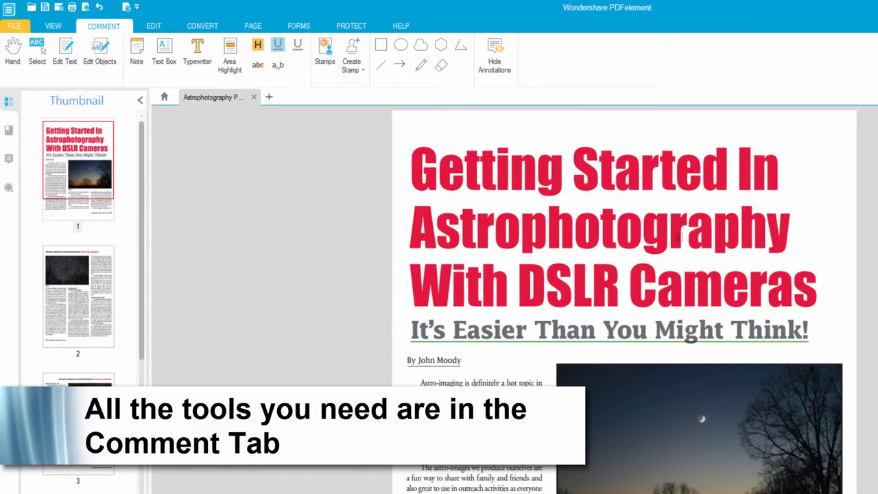
# Apply the light purple highlight markup to the 'It's Easier Than You Might Think!' subtitle.
pyautogui.click(277, 44)
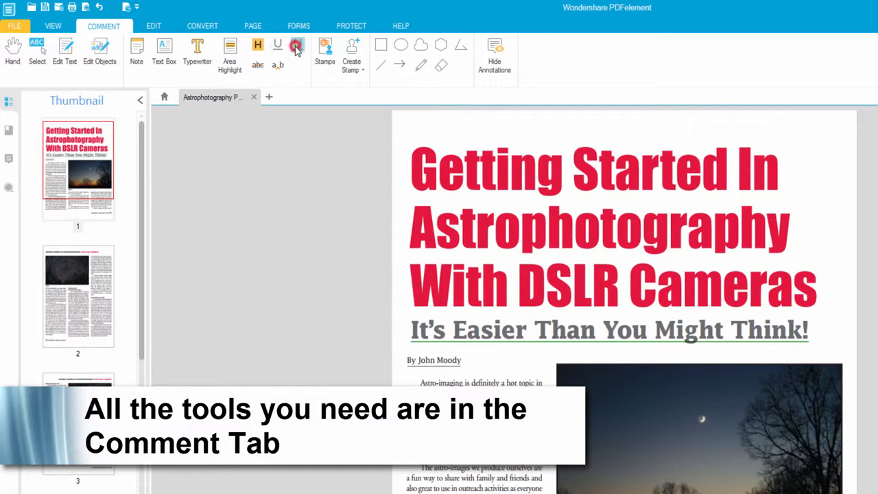
pyautogui.click(298, 45)
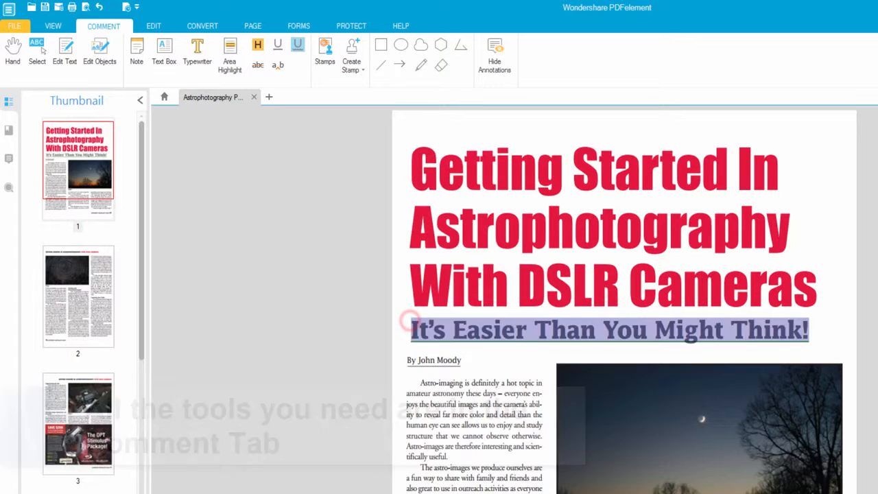